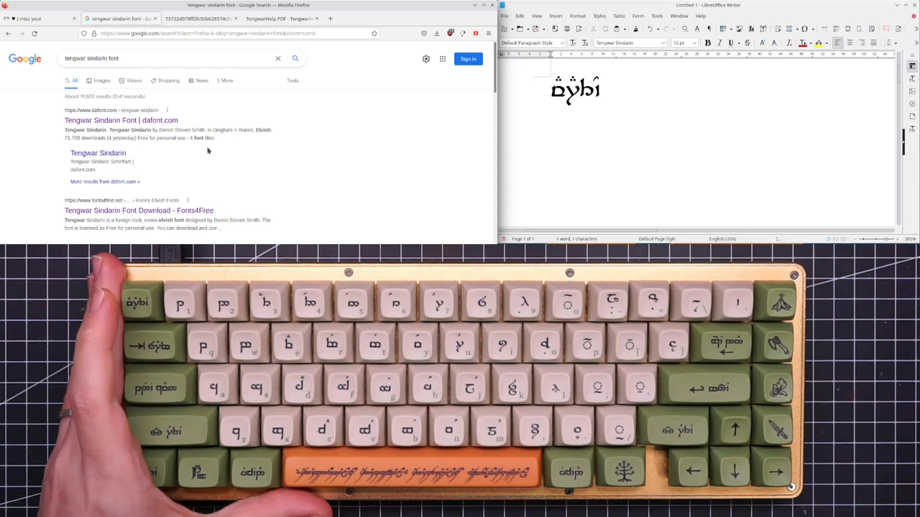
Open the 'Tengwar Sindarin Font | dafont.com' page from the search results
{"action": "left_click", "coordinate": [148, 58]}
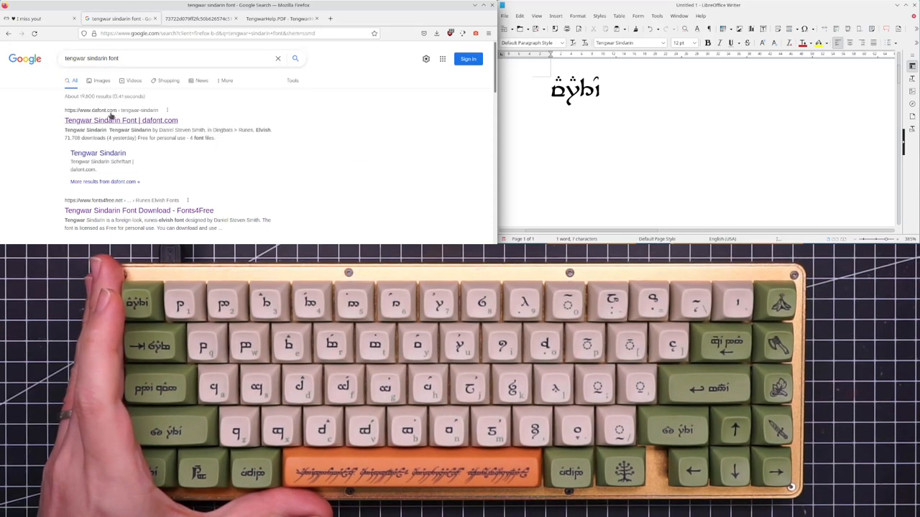
{"action": "left_click", "coordinate": [117, 120]}
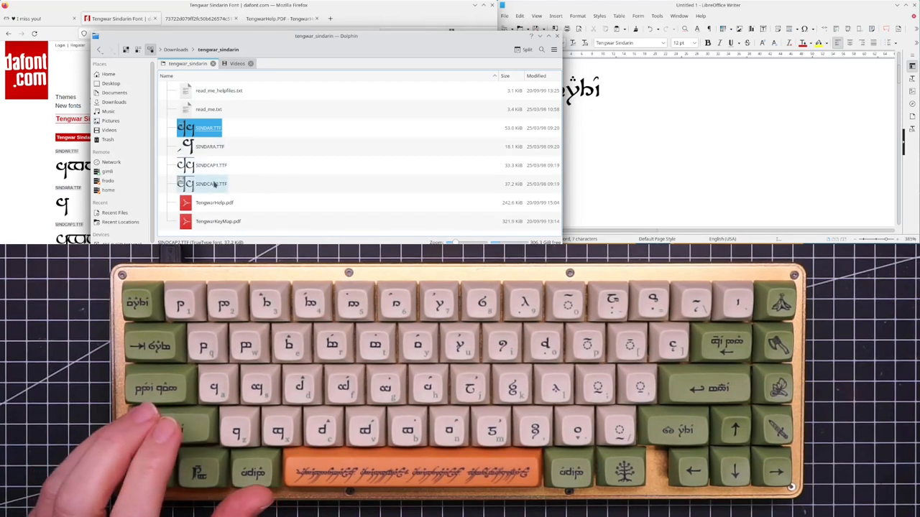
Select a Tengwar Sindarin .TTF file in Downloads > tengwar_sindarin
{"action": "left_click", "coordinate": [213, 202]}
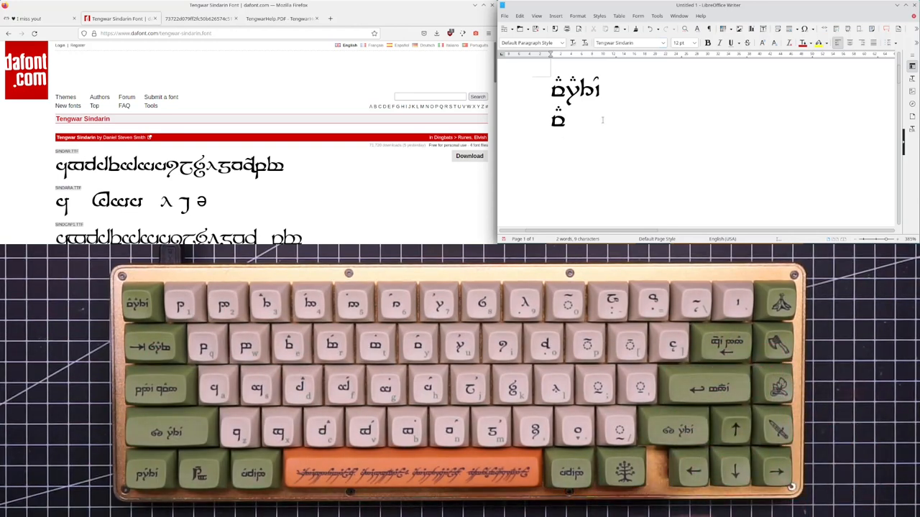
Type the repeated Tengwar word on the second line in Tengwar Sindarin
{"action": "type", "text": "y"}
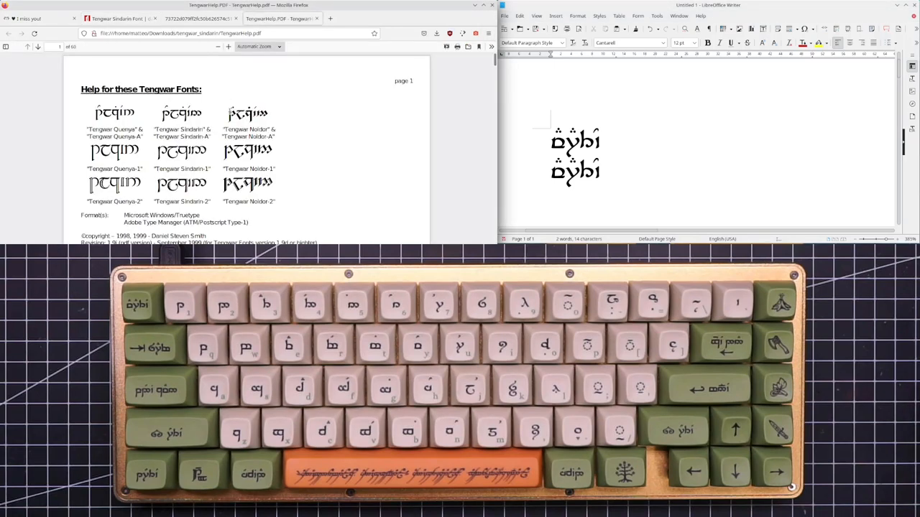
Scroll TengwarHelp.pdf down to the page 14 Sindarin consonant chart
{"action": "scroll", "scroll_direction": "down", "scroll_amount": 3}
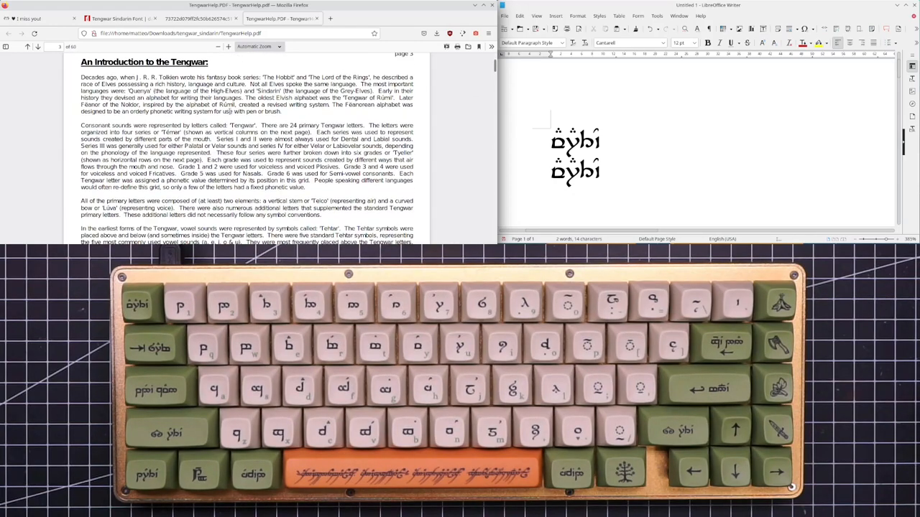
{"action": "scroll", "scroll_direction": "down", "scroll_amount": 3}
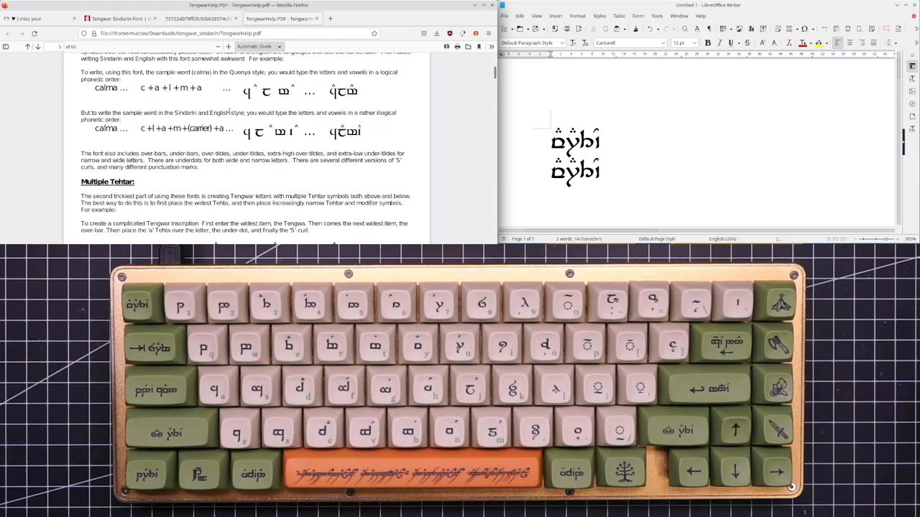
{"action": "scroll", "scroll_direction": "down", "scroll_amount": 3}
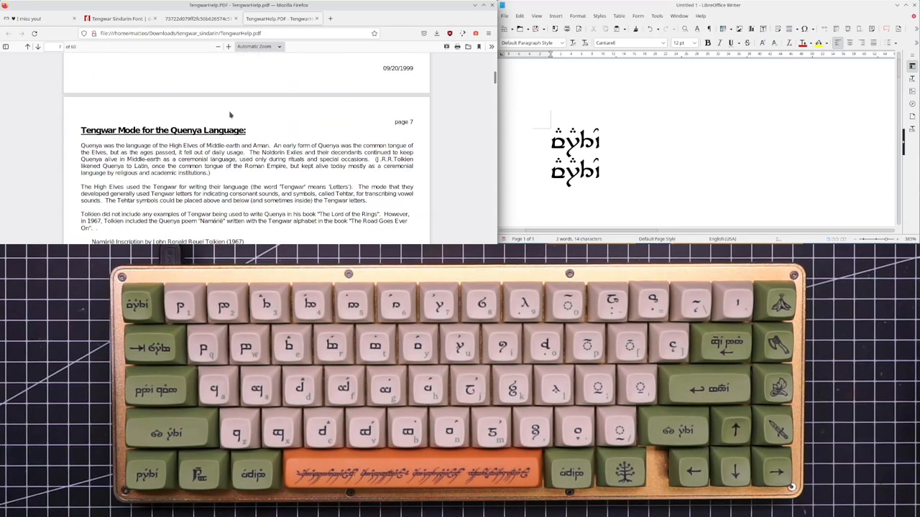
{"action": "scroll", "scroll_direction": "down", "scroll_amount": 3}
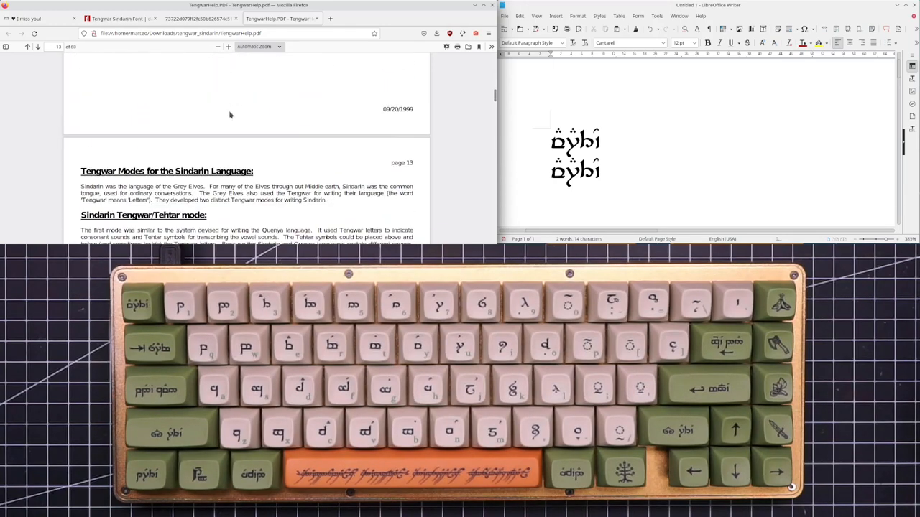
{"action": "scroll", "scroll_direction": "down", "scroll_amount": 3}
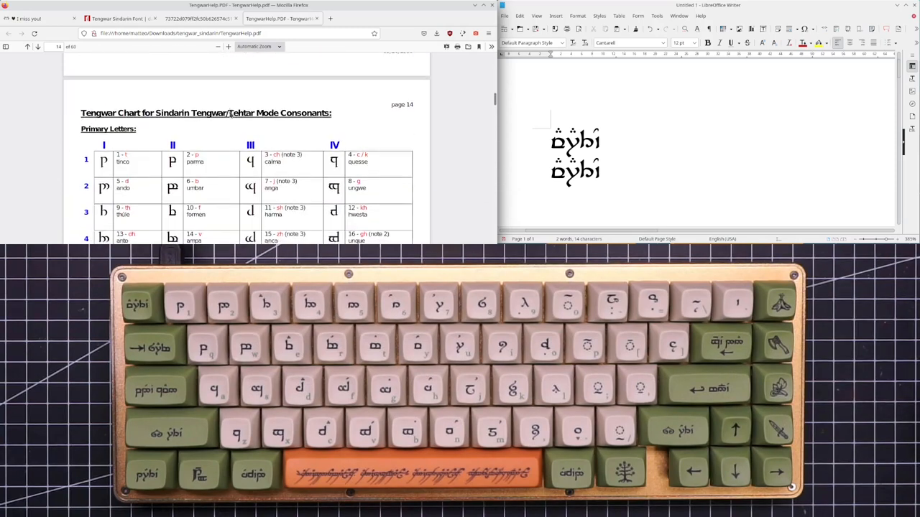
{"action": "scroll", "scroll_direction": "down", "scroll_amount": 3}
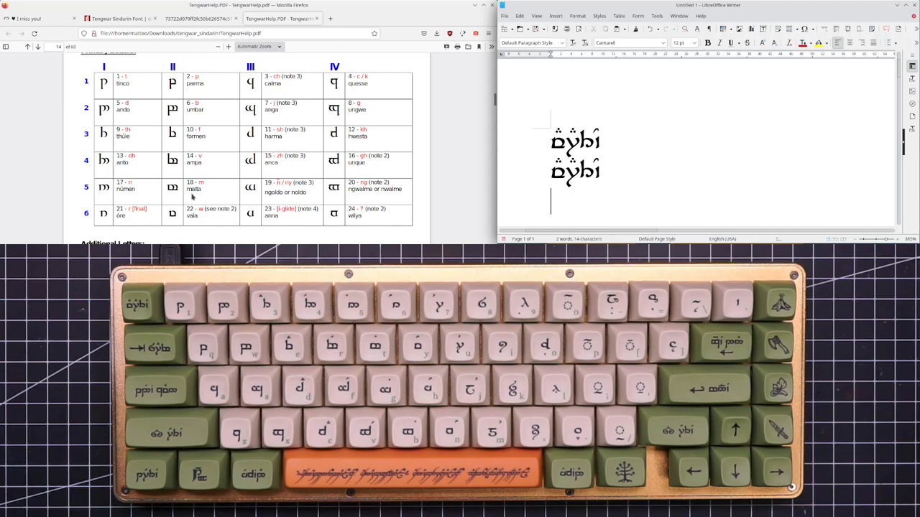
{"action": "mouse_move", "coordinate": [226, 190]}
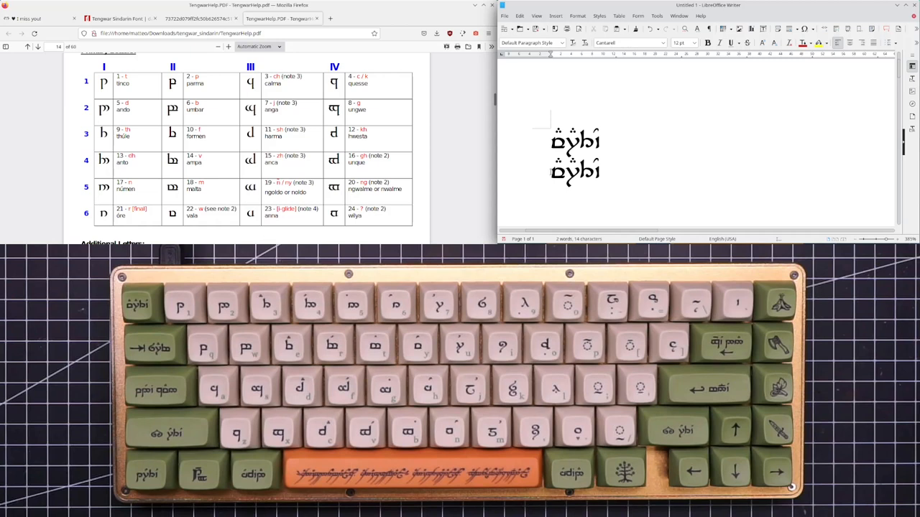
{"action": "double_click", "coordinate": [575, 173]}
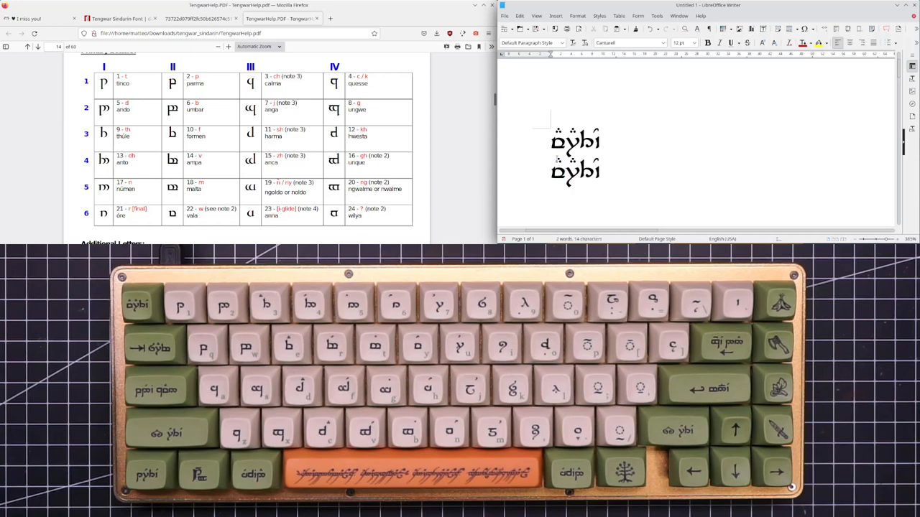
{"action": "mouse_move", "coordinate": [317, 171]}
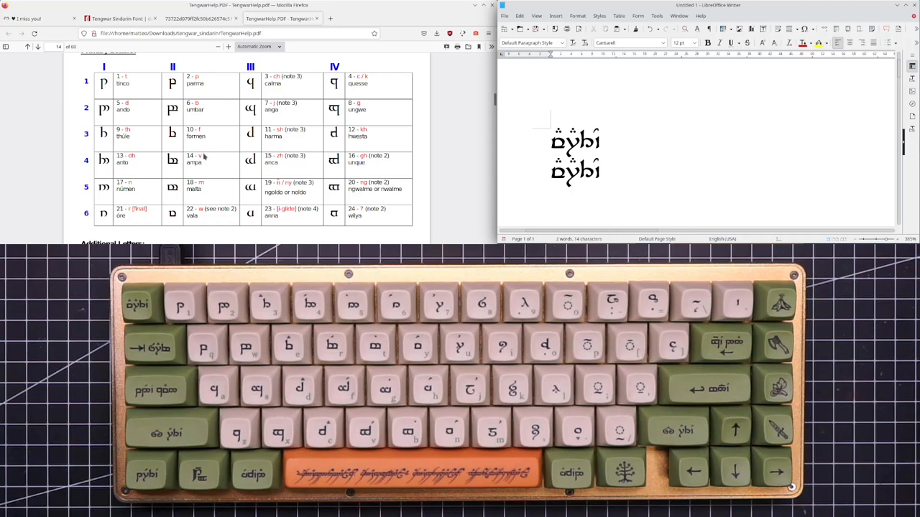
{"action": "scroll", "scroll_direction": "down", "scroll_amount": 3}
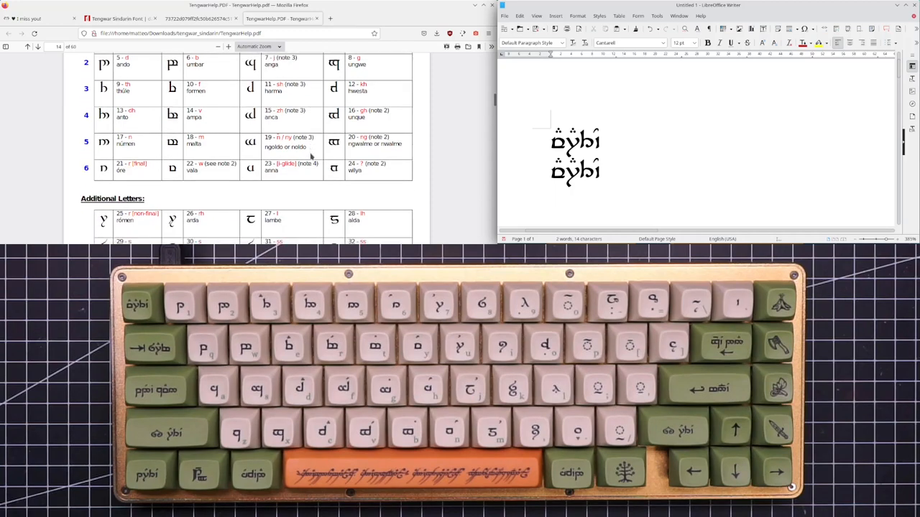
{"action": "scroll", "scroll_direction": "down", "scroll_amount": 3}
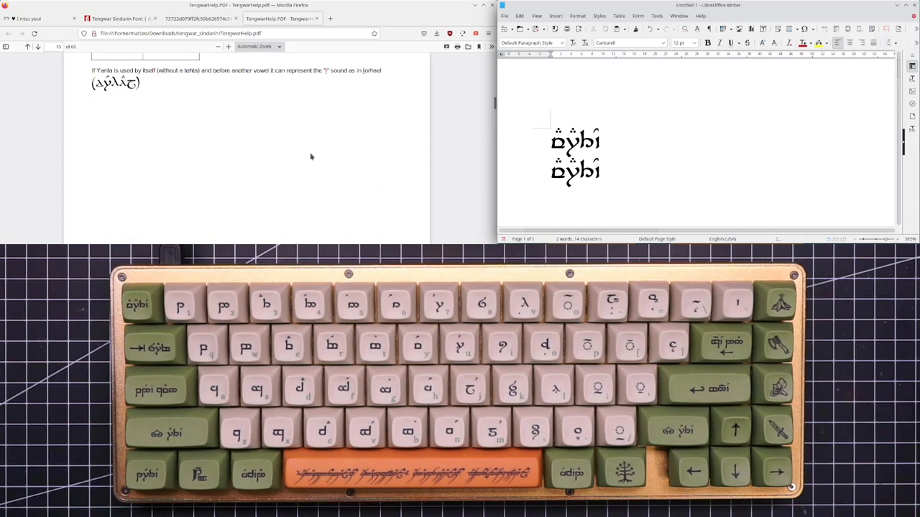
{"action": "scroll", "scroll_direction": "down", "scroll_amount": 3}
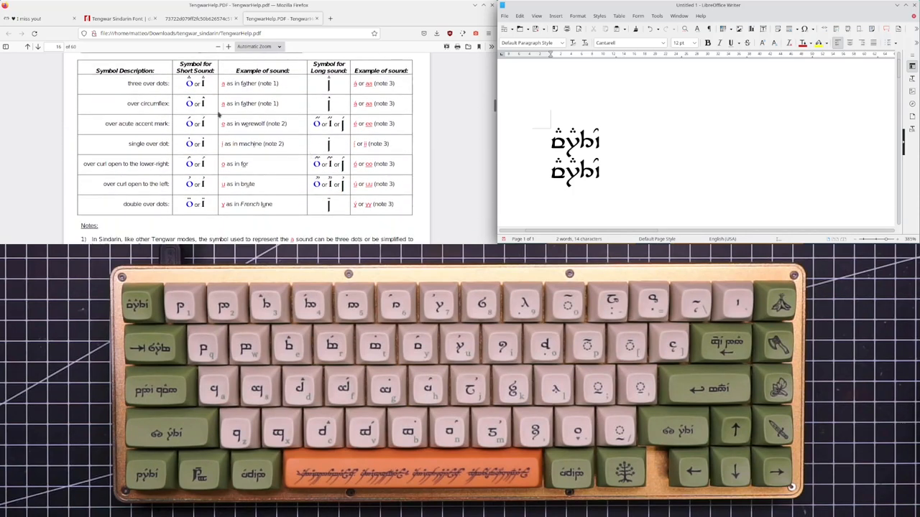
{"action": "mouse_move", "coordinate": [408, 180]}
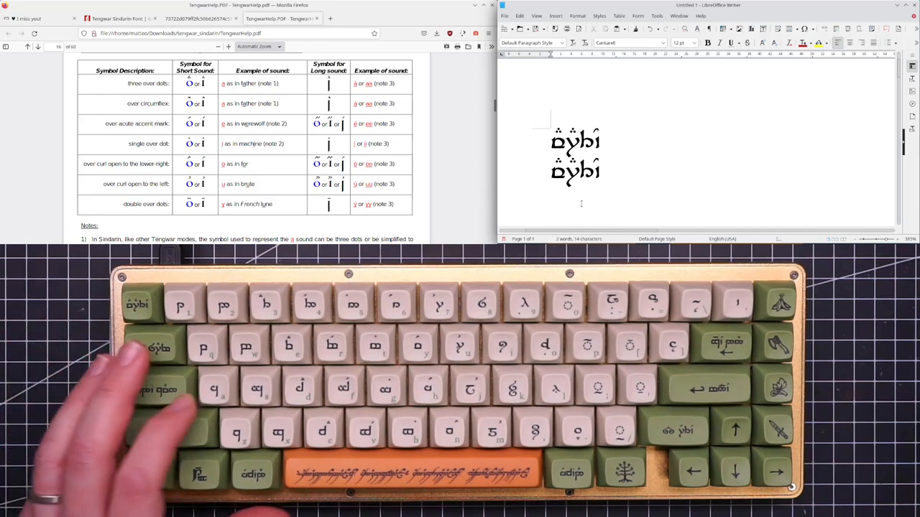
{"action": "type", "text": "a"}
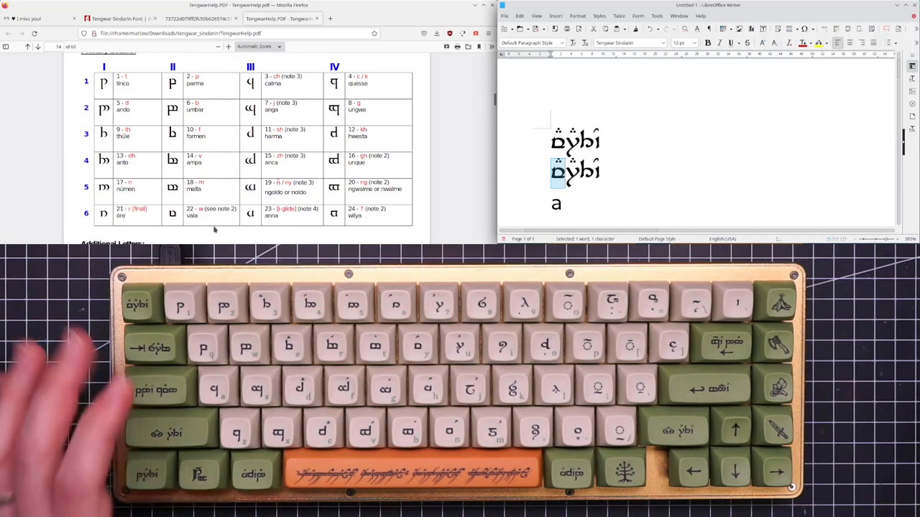
Type 'awartho' in Cantarell on Writer's third line
{"action": "type", "text": "w"}
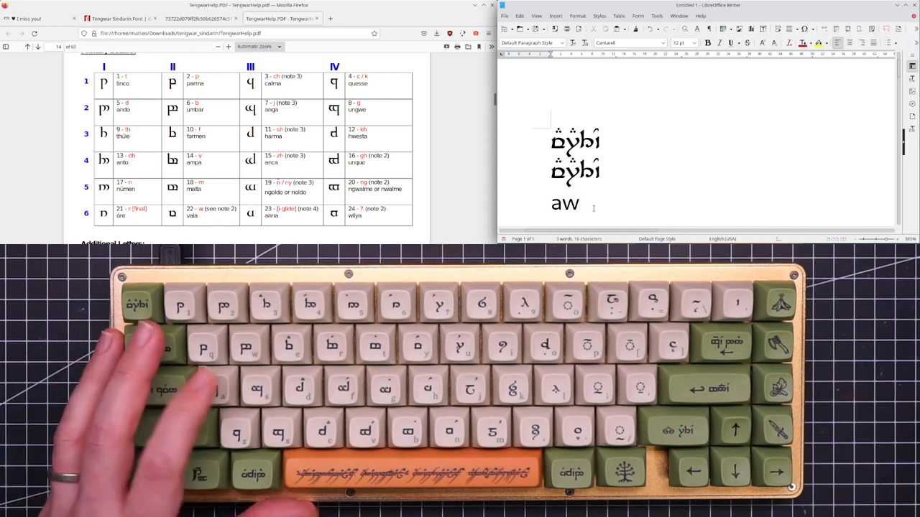
{"action": "type", "text": "a"}
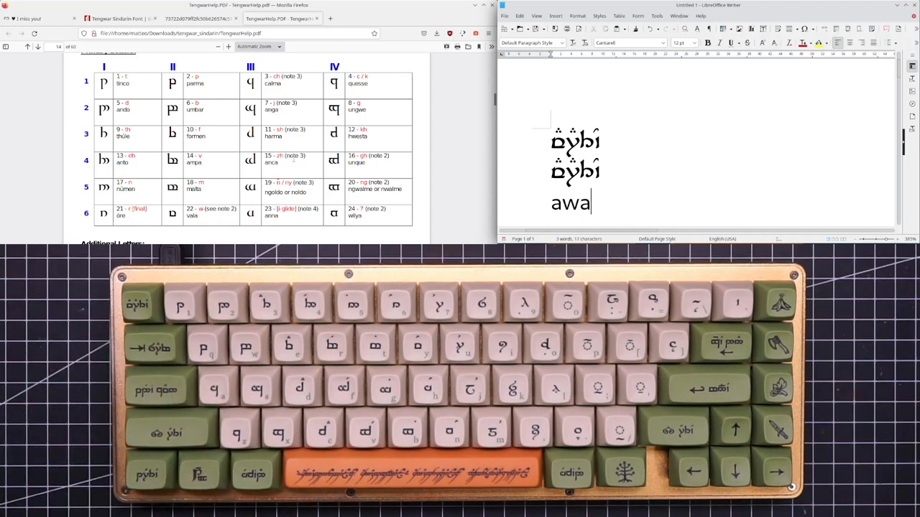
{"action": "type", "text": "rth"}
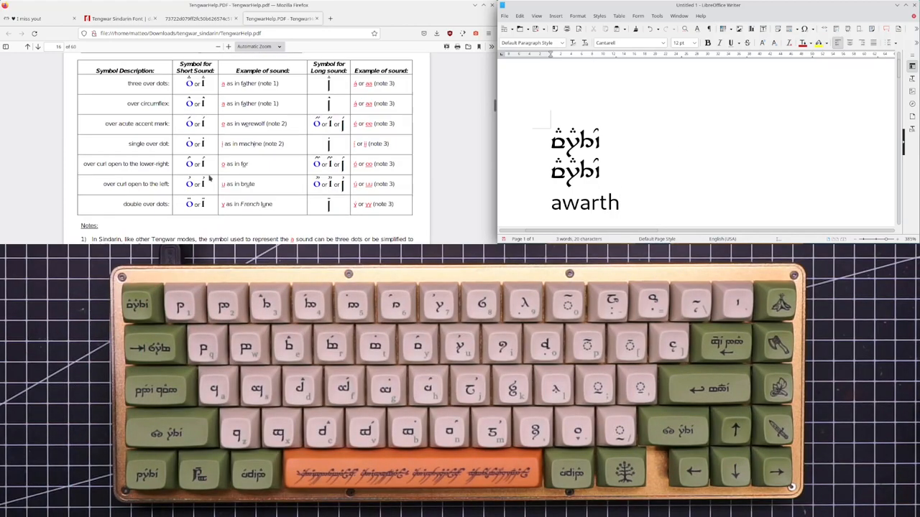
{"action": "type", "text": "o"}
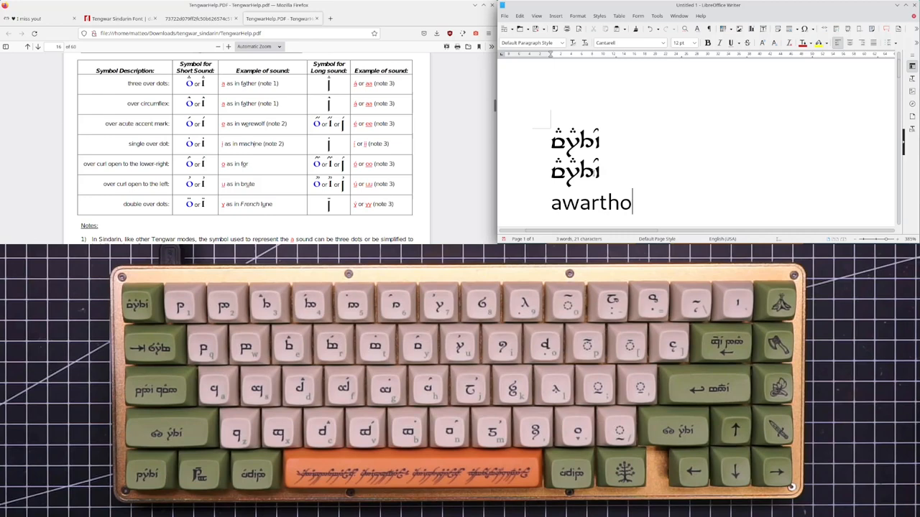
{"action": "scroll", "scroll_direction": "down", "scroll_amount": 3}
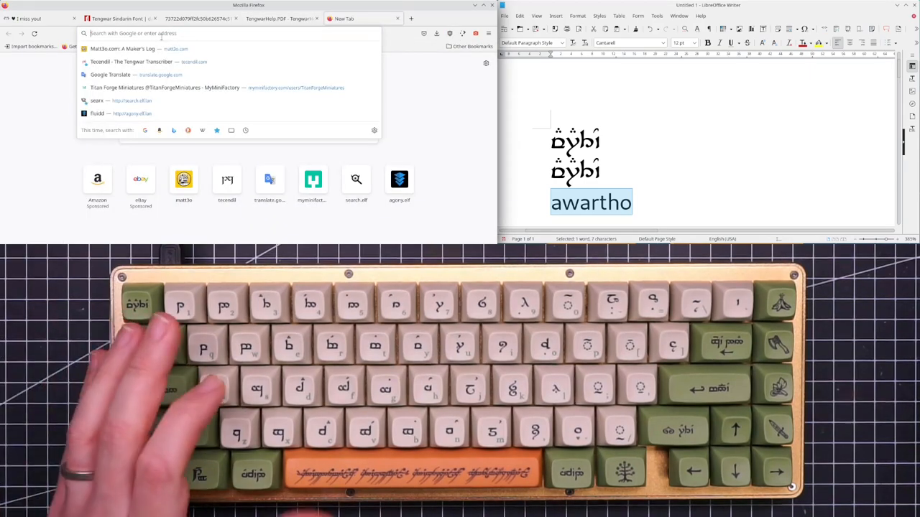
Search 'sindarin dictionary' and open the first result
{"action": "type", "text": "sindarin dictionary"}
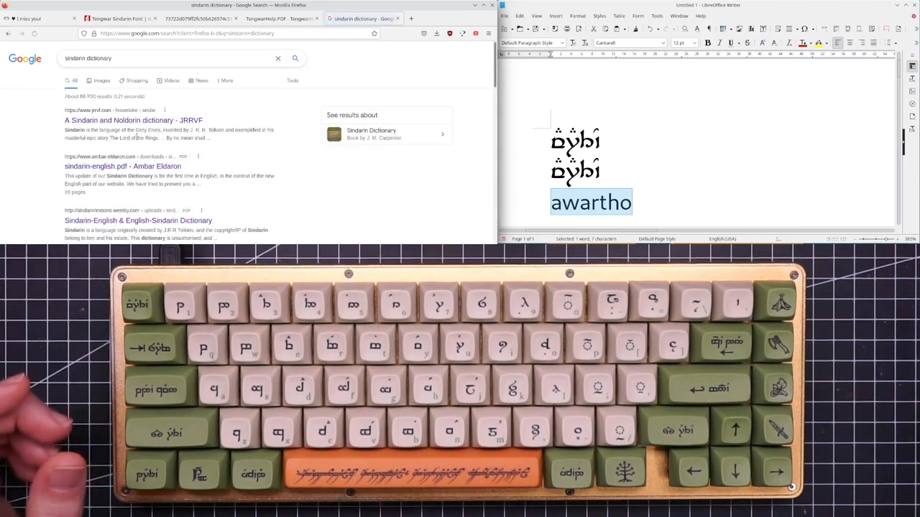
{"action": "left_click", "coordinate": [106, 120]}
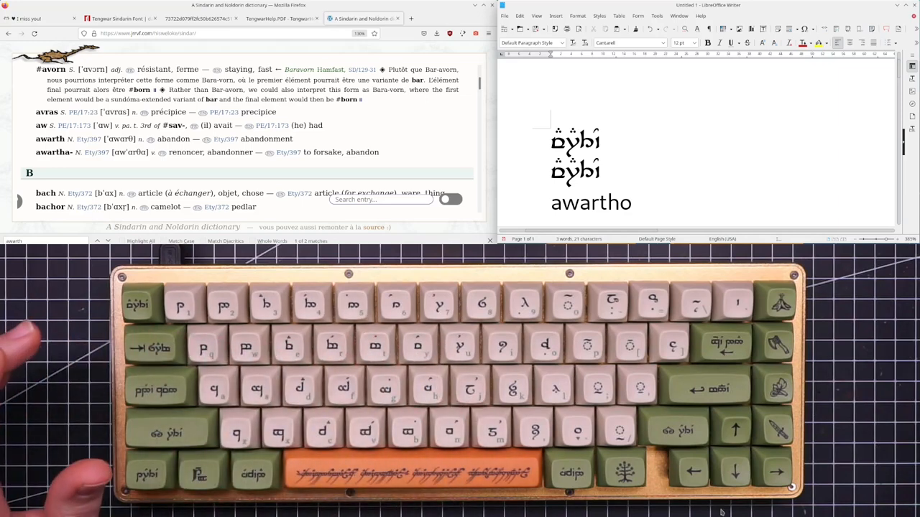
Select the word 'awartho' on Writer's third line
{"action": "double_click", "coordinate": [590, 202]}
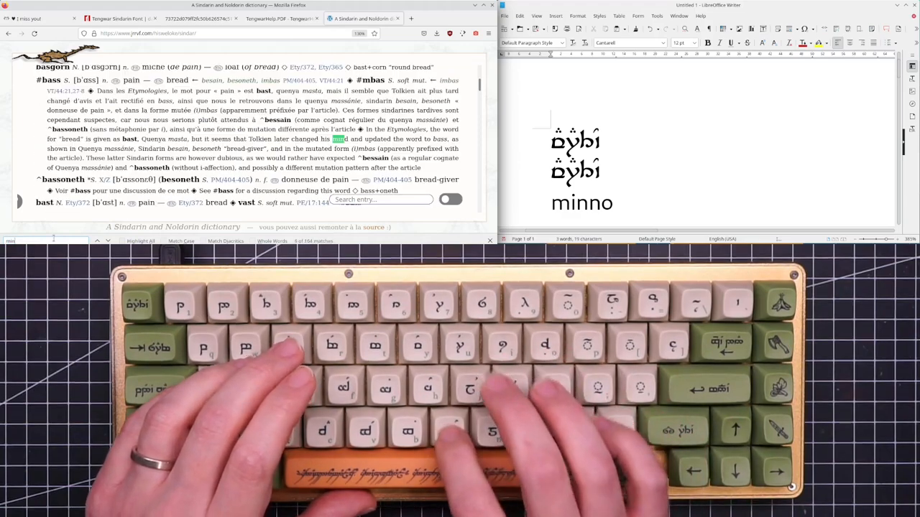
Replace the selected word with 'minno'
{"action": "type", "text": "minno"}
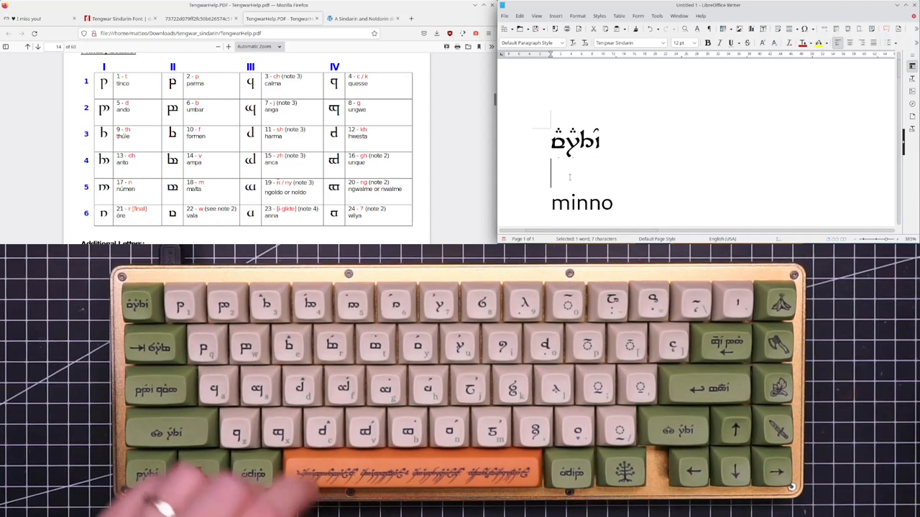
Type the Tengwar letters for 'minno' on line two, correcting mistakes, then select the word
{"action": "type", "text": "m"}
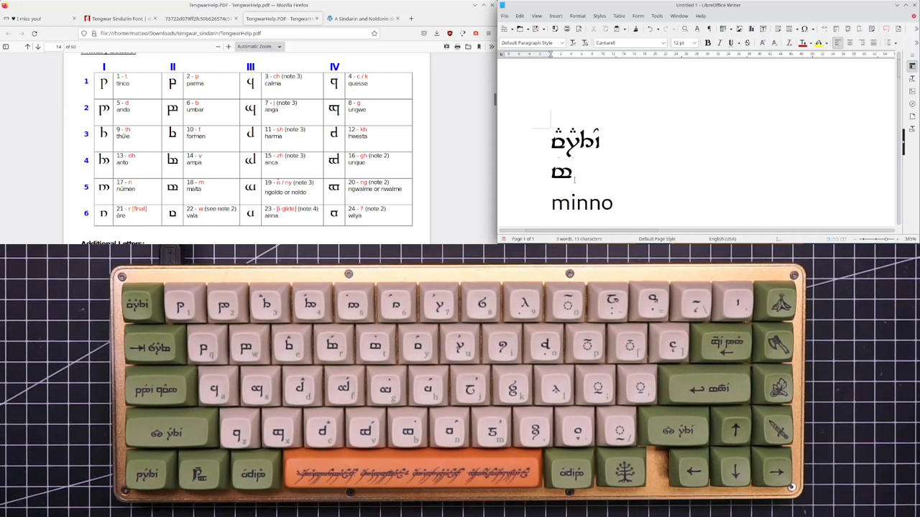
{"action": "left_click", "coordinate": [627, 42]}
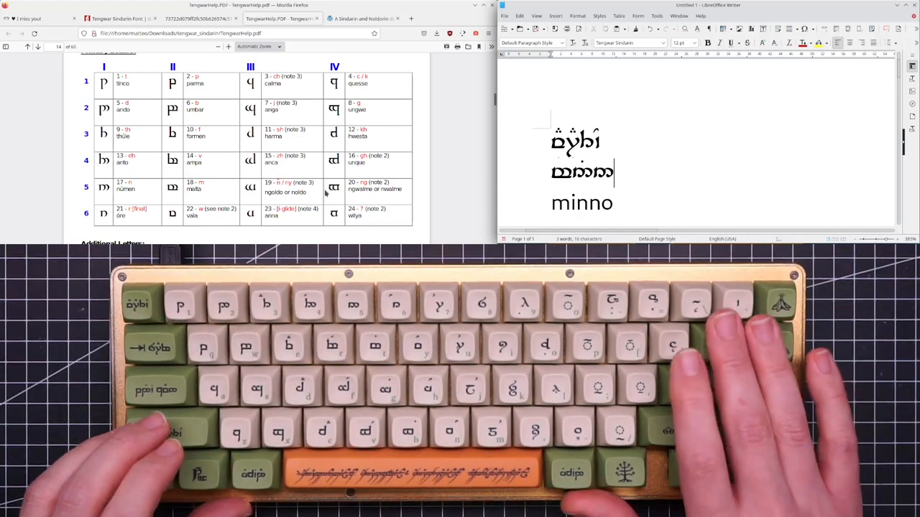
{"action": "key", "text": "BackSpace"}
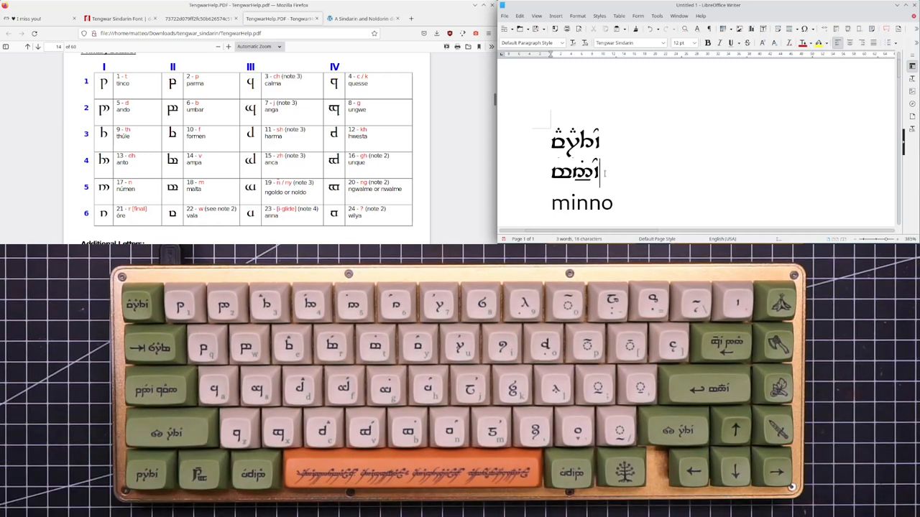
{"action": "double_click", "coordinate": [574, 172]}
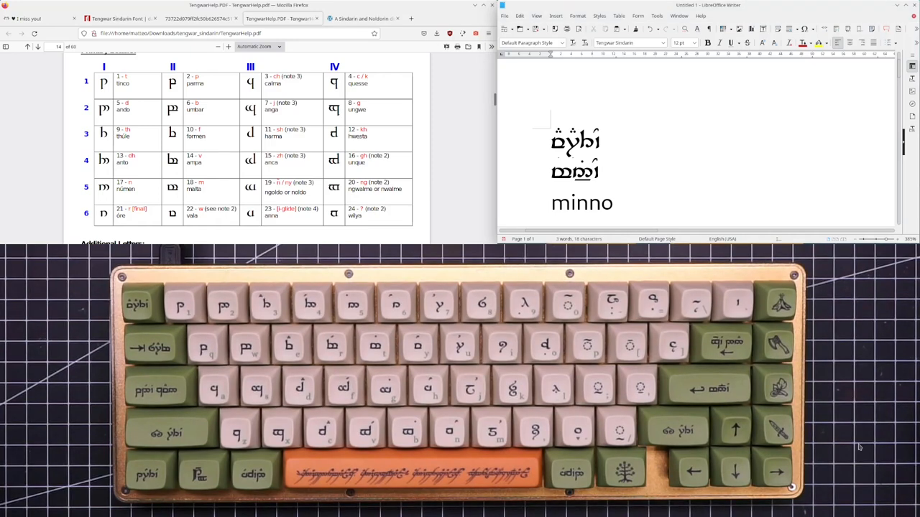
Select parts of the Tengwar word 'minno' to inspect its letters
{"action": "double_click", "coordinate": [575, 171]}
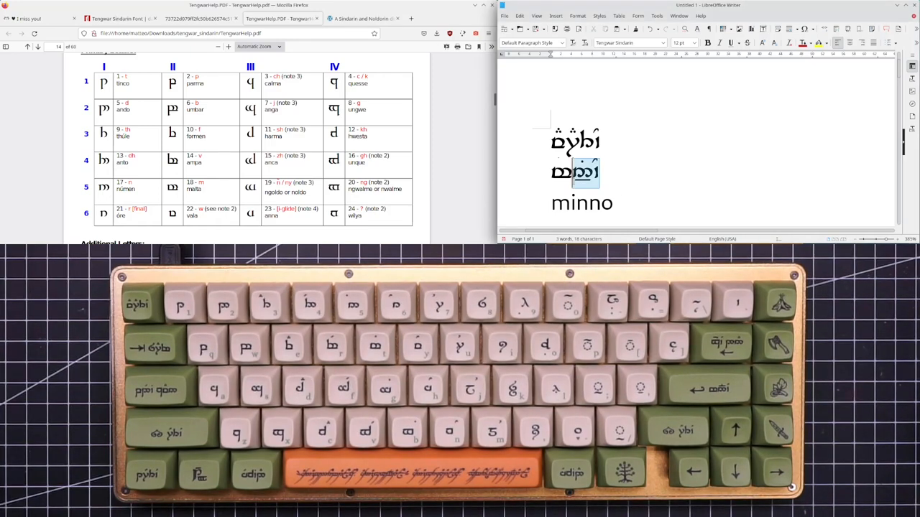
{"action": "double_click", "coordinate": [575, 172]}
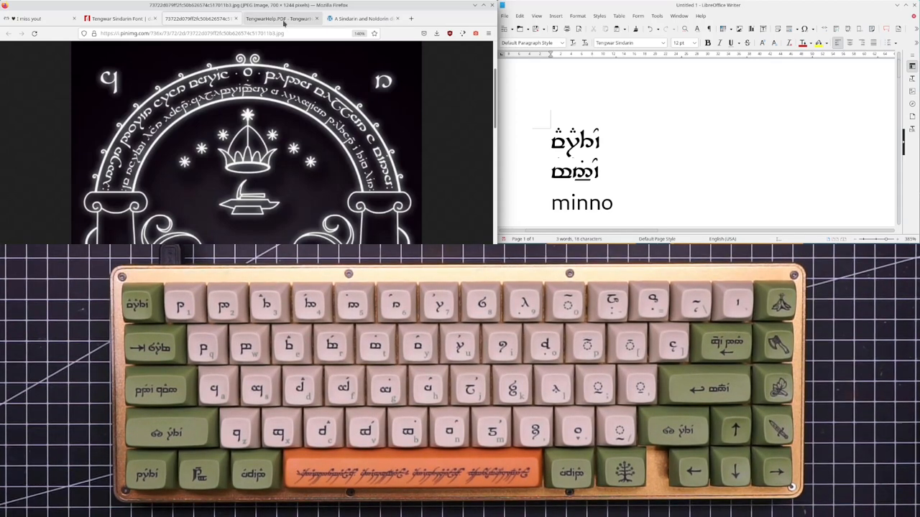
Scroll the Tengwar help PDF to the page 19 Mode of Beleriand consonant and vowel chart
{"action": "left_click", "coordinate": [280, 18]}
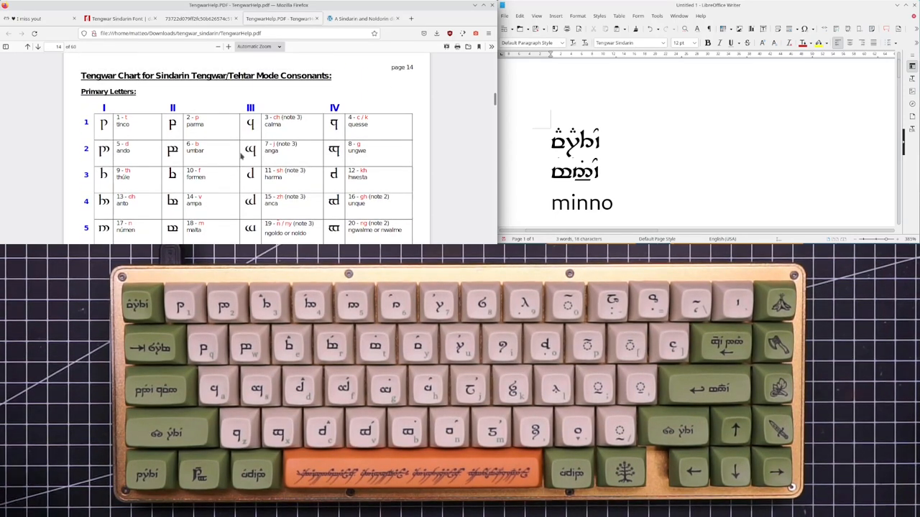
{"action": "scroll", "scroll_direction": "down", "scroll_amount": 3}
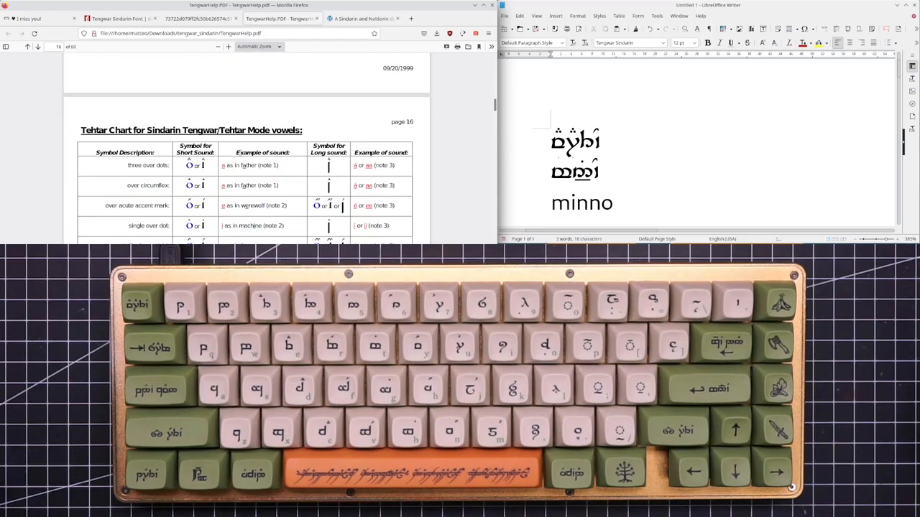
{"action": "scroll", "scroll_direction": "down", "scroll_amount": 3}
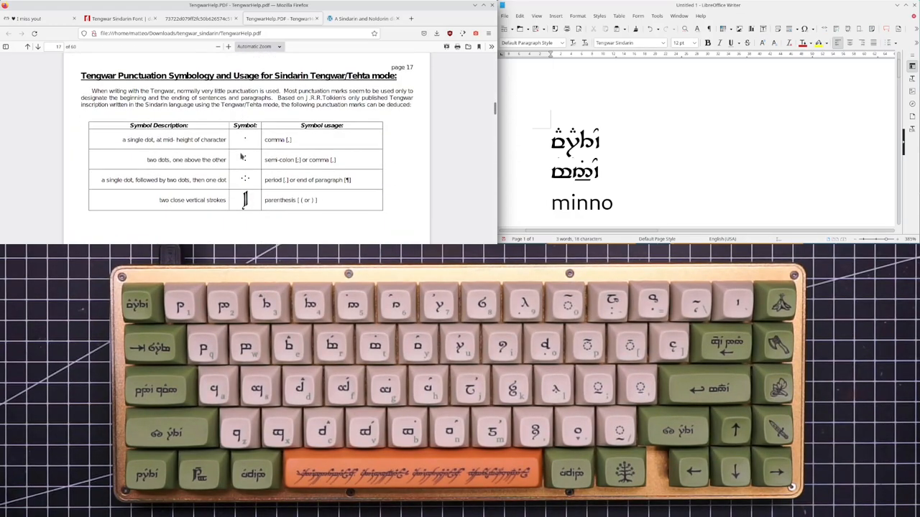
{"action": "scroll", "scroll_direction": "down", "scroll_amount": 3}
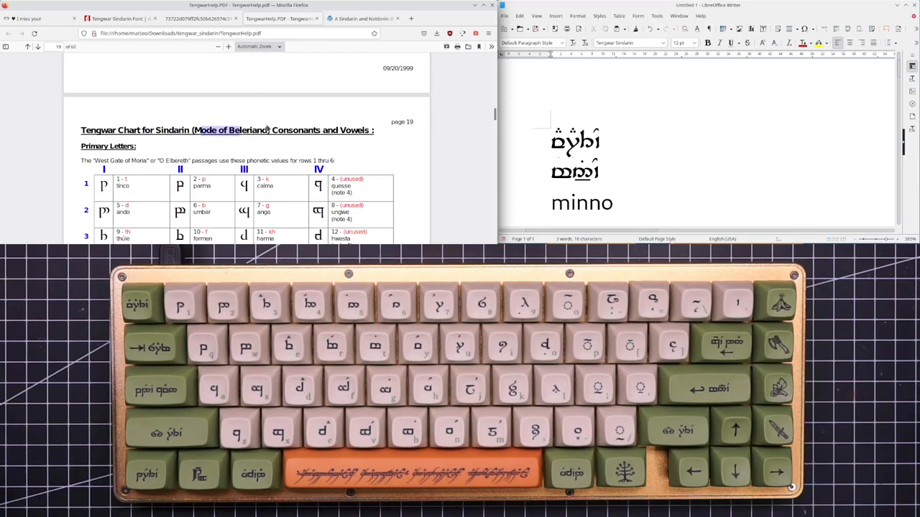
{"action": "scroll", "scroll_direction": "down", "scroll_amount": 3}
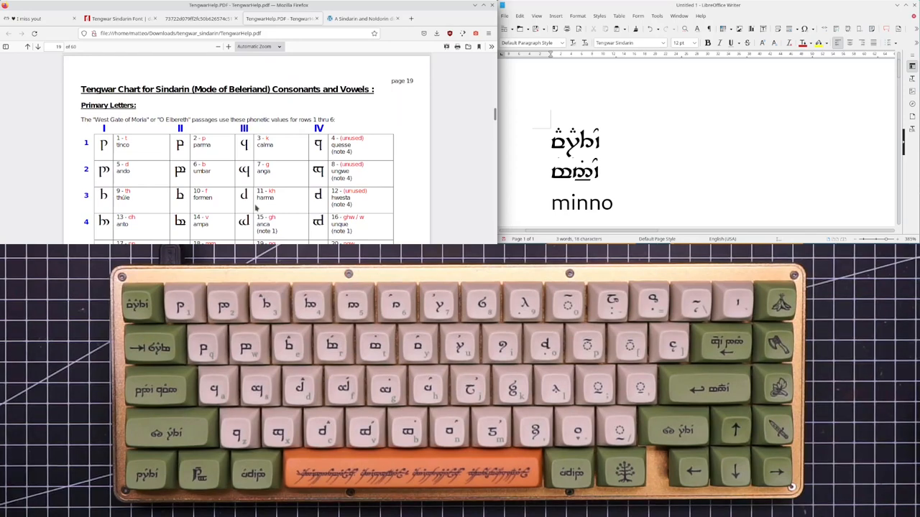
{"action": "mouse_move", "coordinate": [278, 201]}
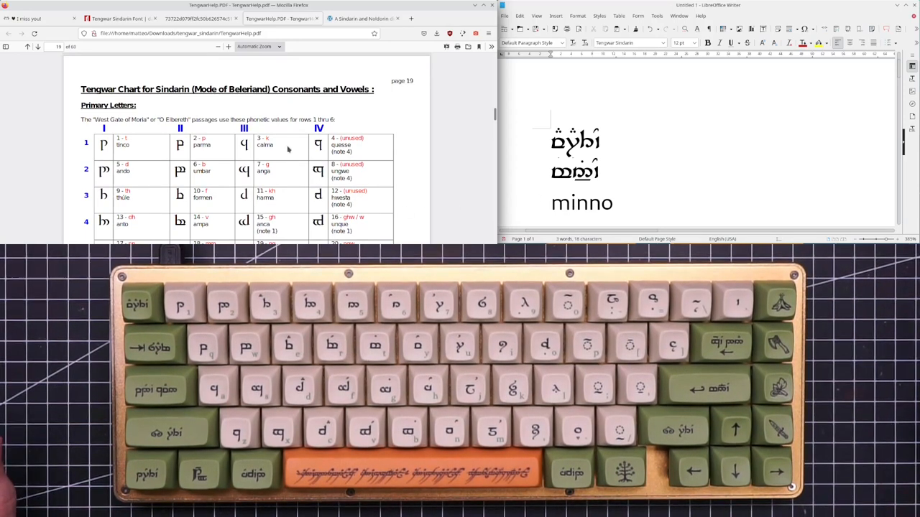
{"action": "scroll", "scroll_direction": "down", "scroll_amount": 3}
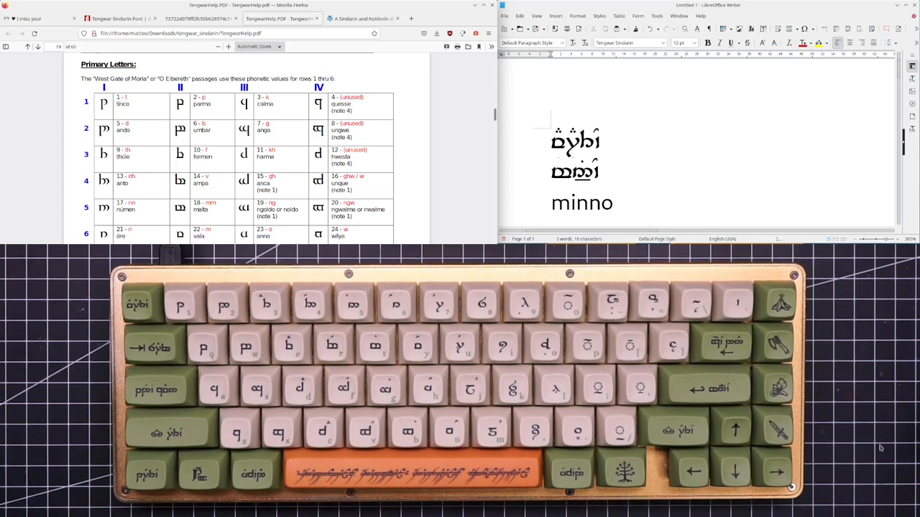
{"action": "mouse_move", "coordinate": [635, 217]}
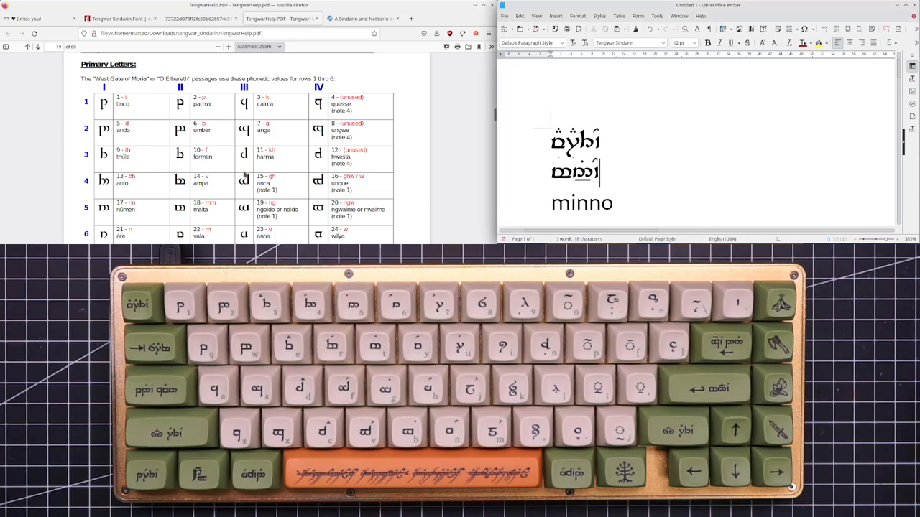
Retype the second line as 'minno' with Beleriand-mode Tengwar keys, checking the PDF chart
{"action": "scroll", "scroll_direction": "down", "scroll_amount": 3}
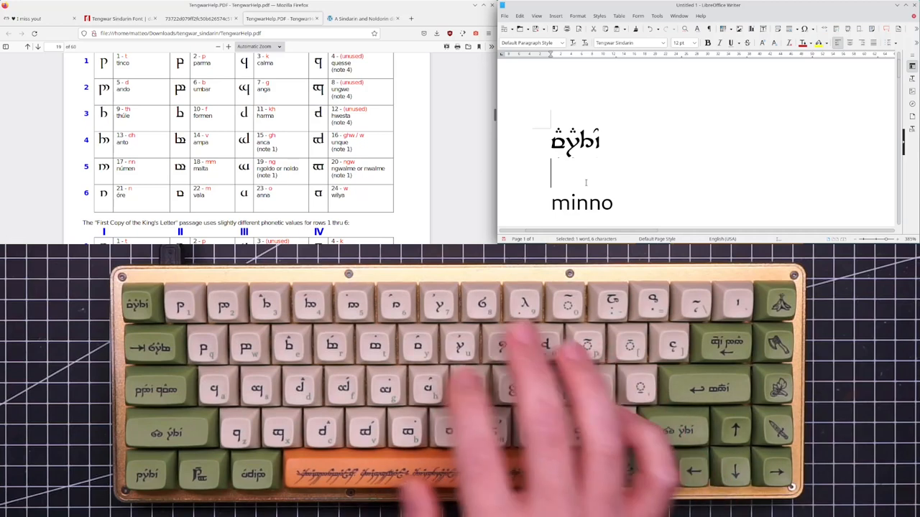
{"action": "type", "text": "x"}
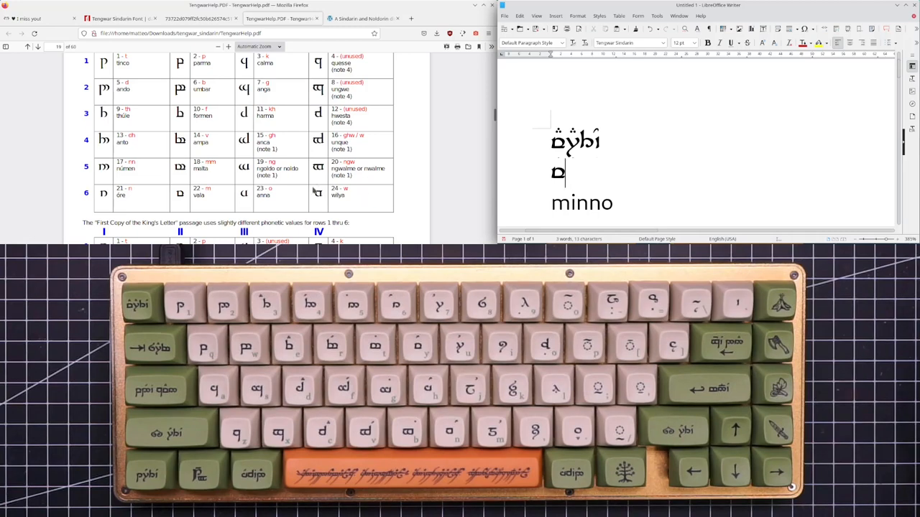
{"action": "scroll", "scroll_direction": "down", "scroll_amount": 3}
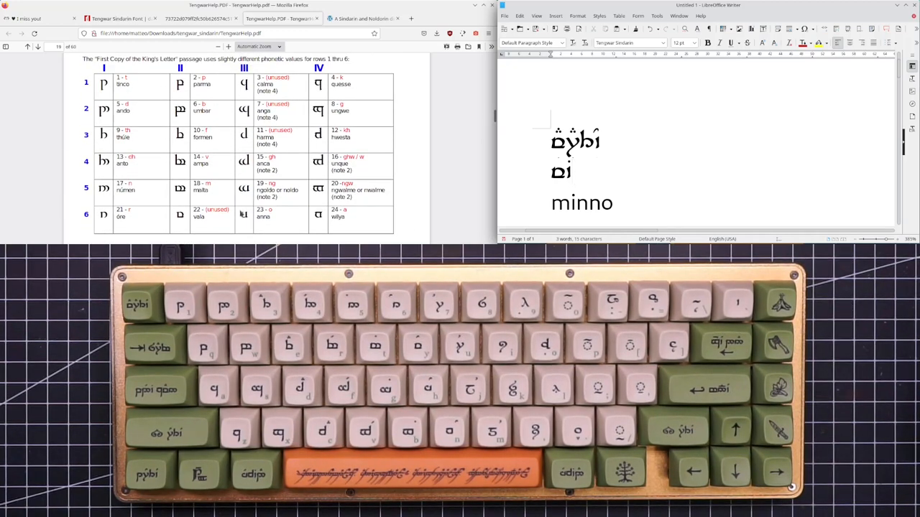
{"action": "scroll", "scroll_direction": "down", "scroll_amount": 3}
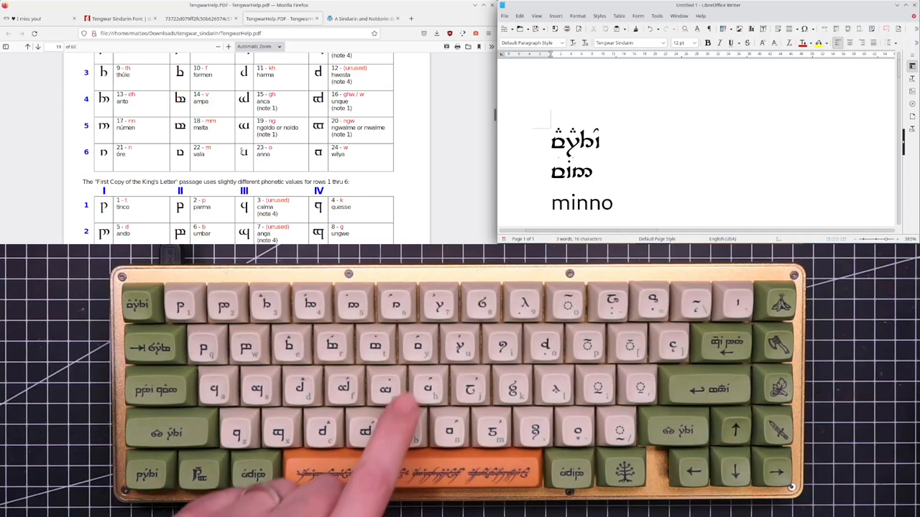
{"action": "type", "text": "o"}
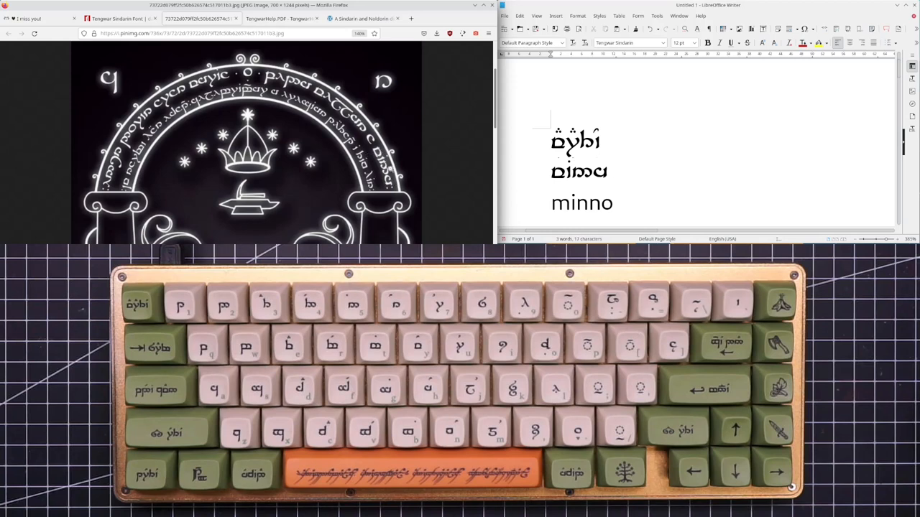
{"action": "mouse_move", "coordinate": [408, 184]}
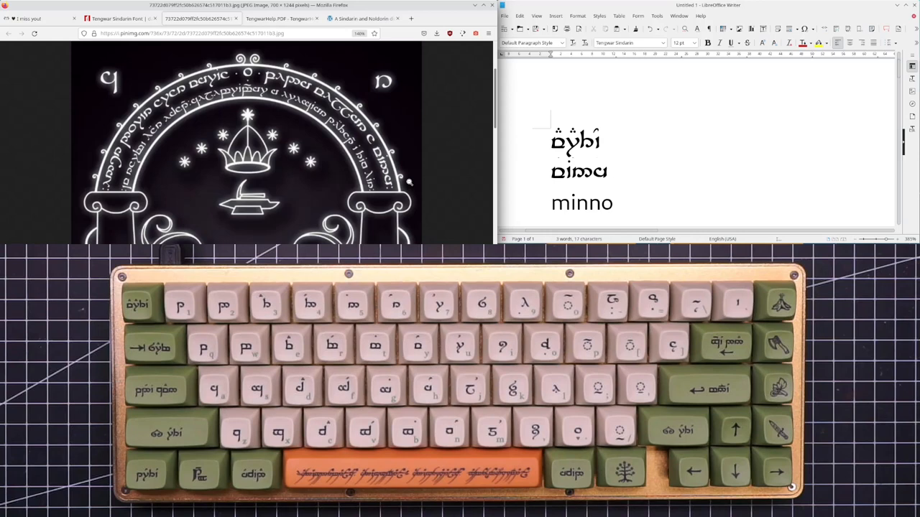
{"action": "mouse_move", "coordinate": [887, 449]}
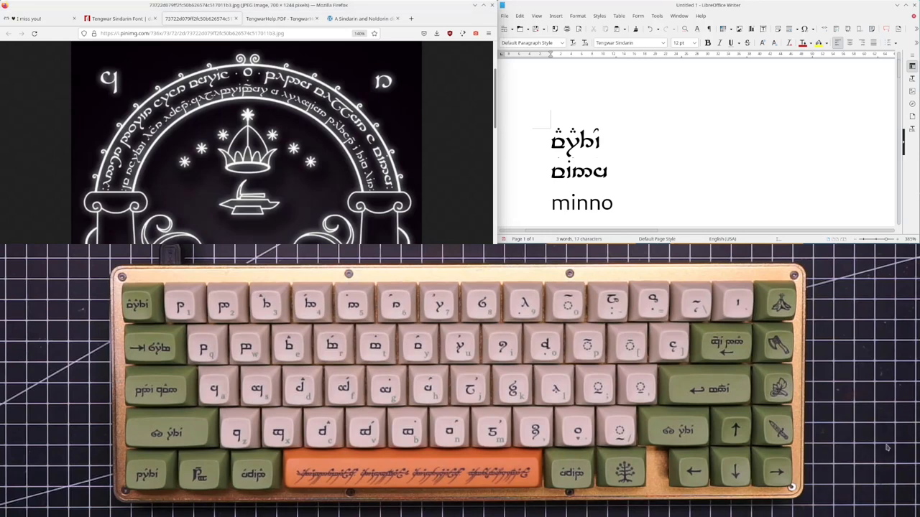